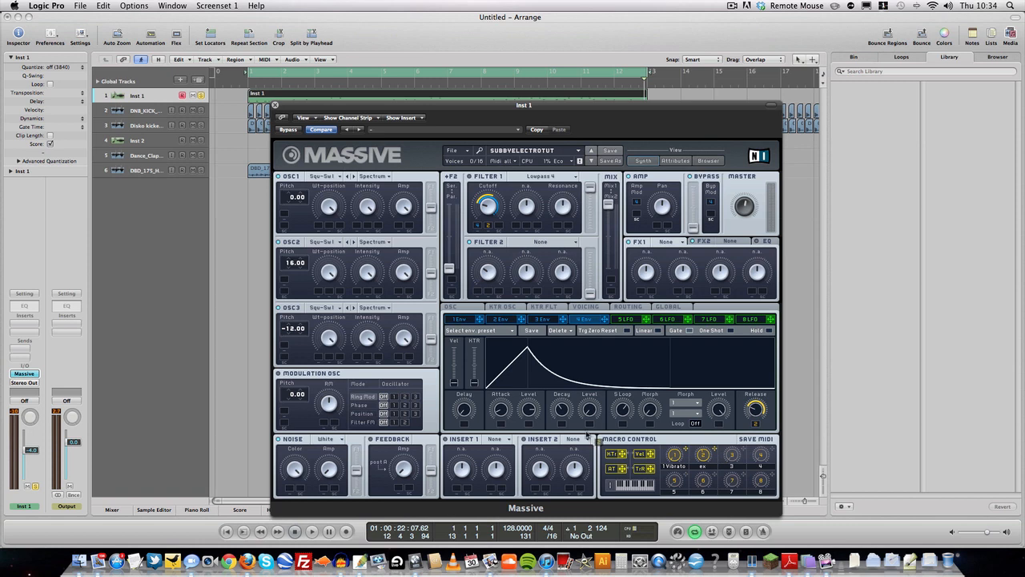
Switch the centre section to the Voicing page for the sub-bass patch
{"action": "left_click", "coordinate": [583, 306]}
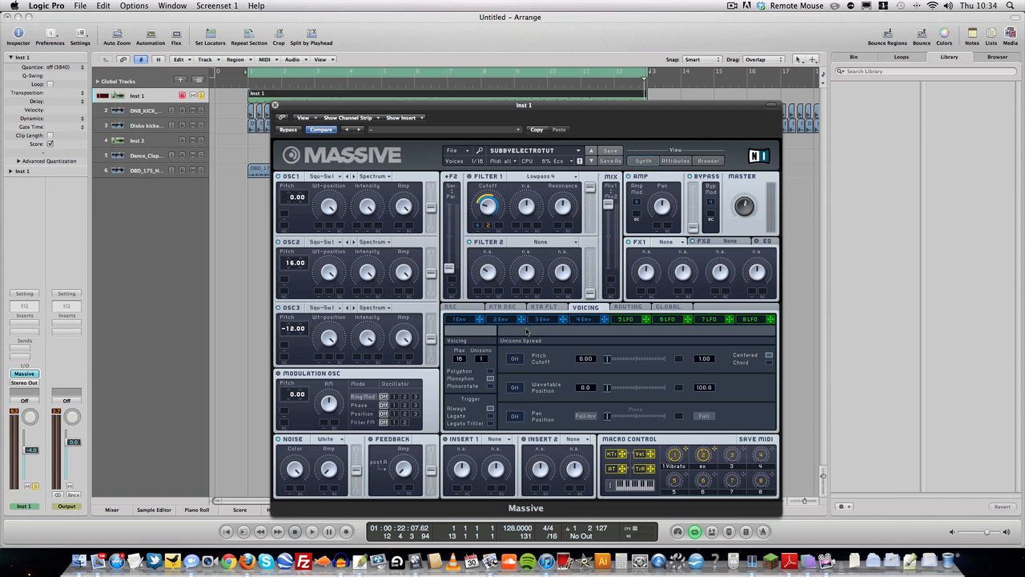